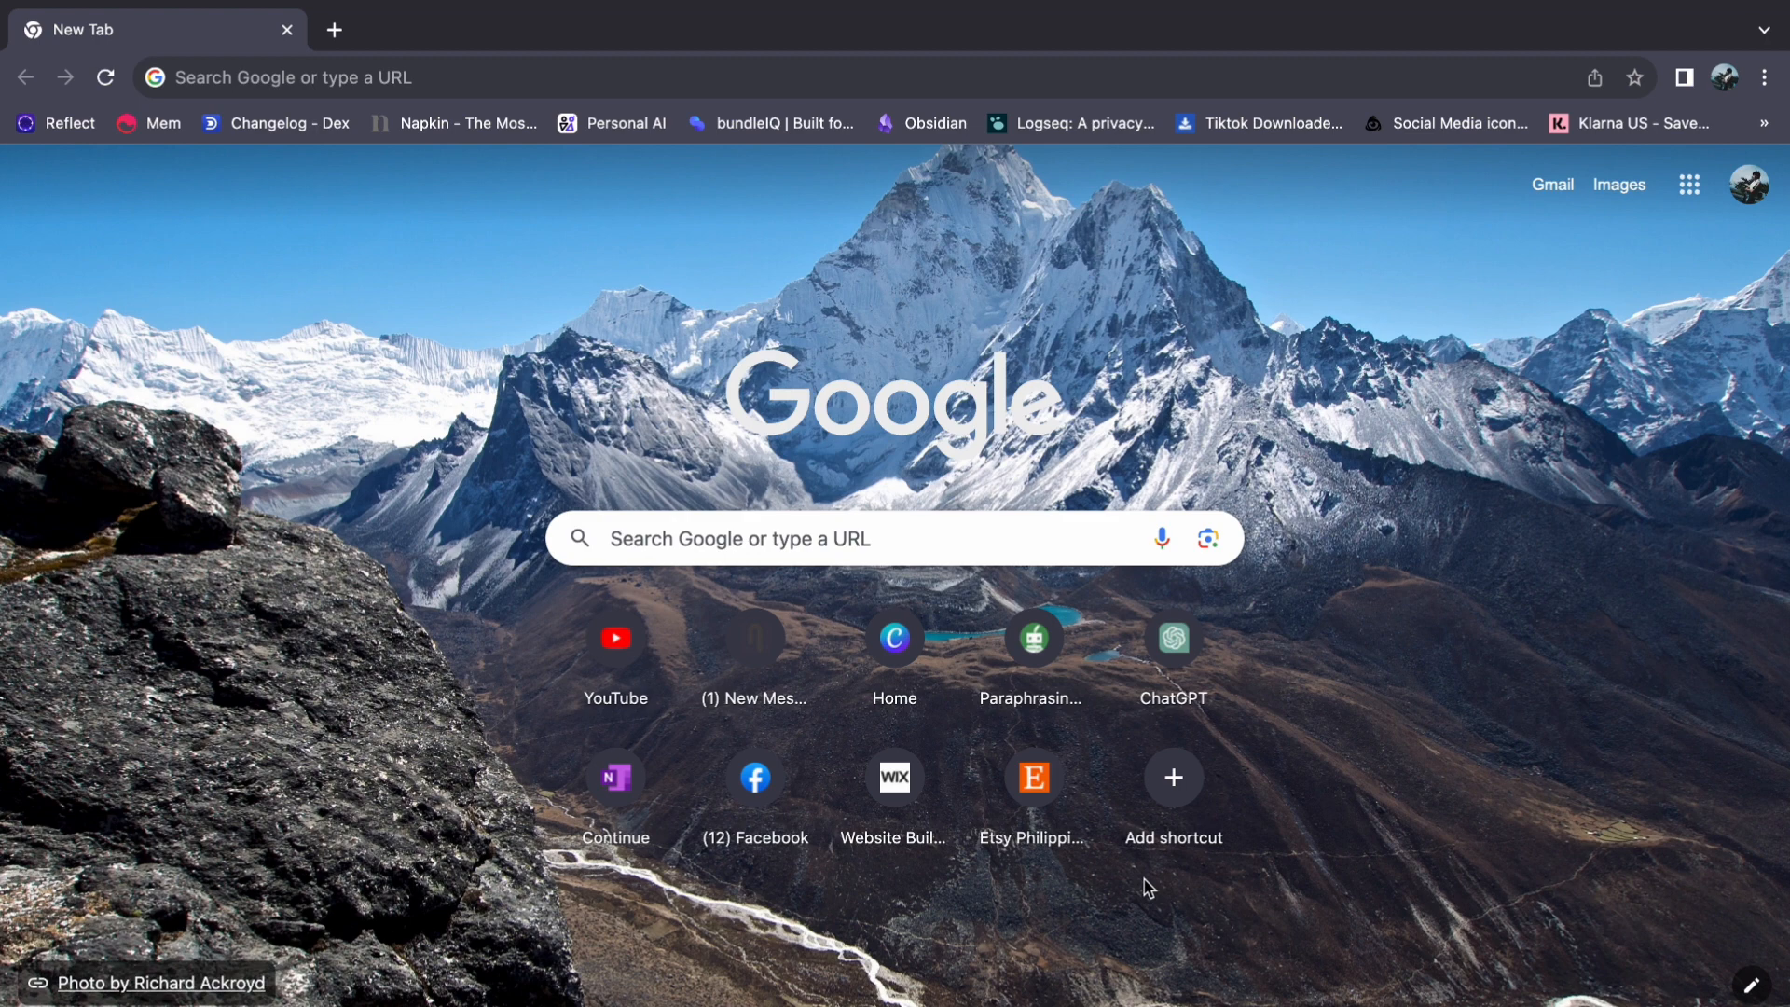
# Step: Navigate to chat.openai.com from the address bar's ChatGPT suggestion
pyautogui.click(343, 78)
pyautogui.write('chat')
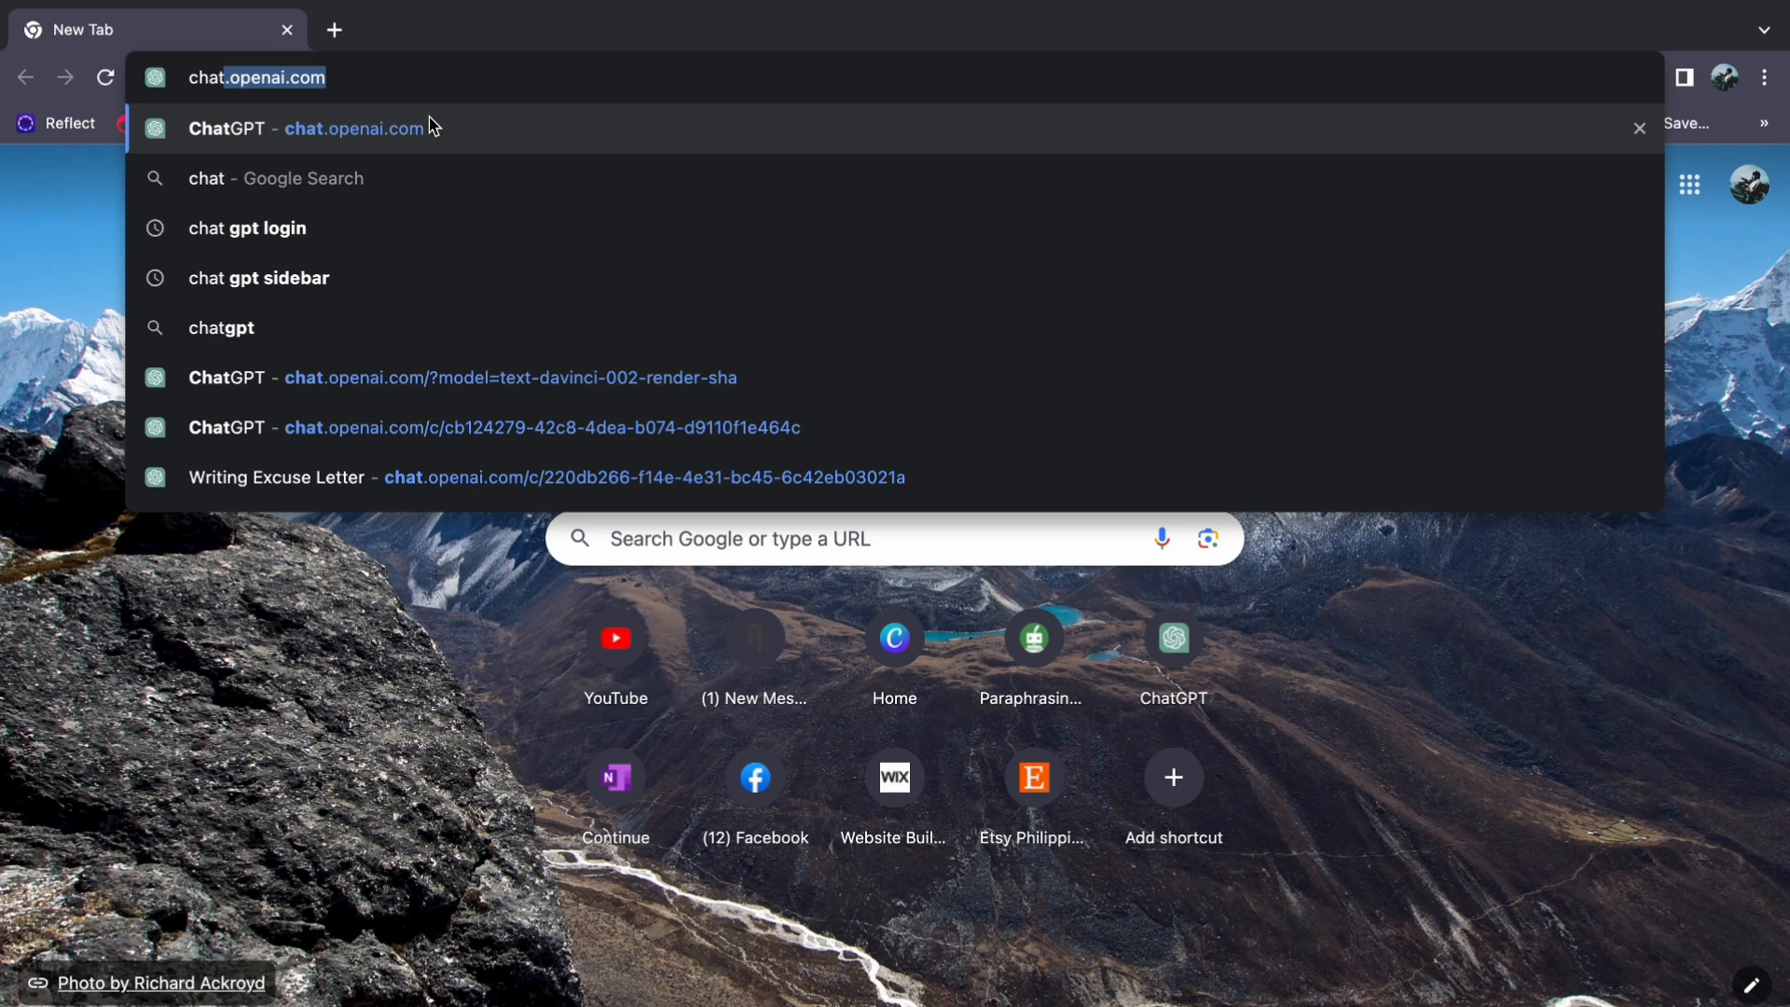
pyautogui.click(343, 129)
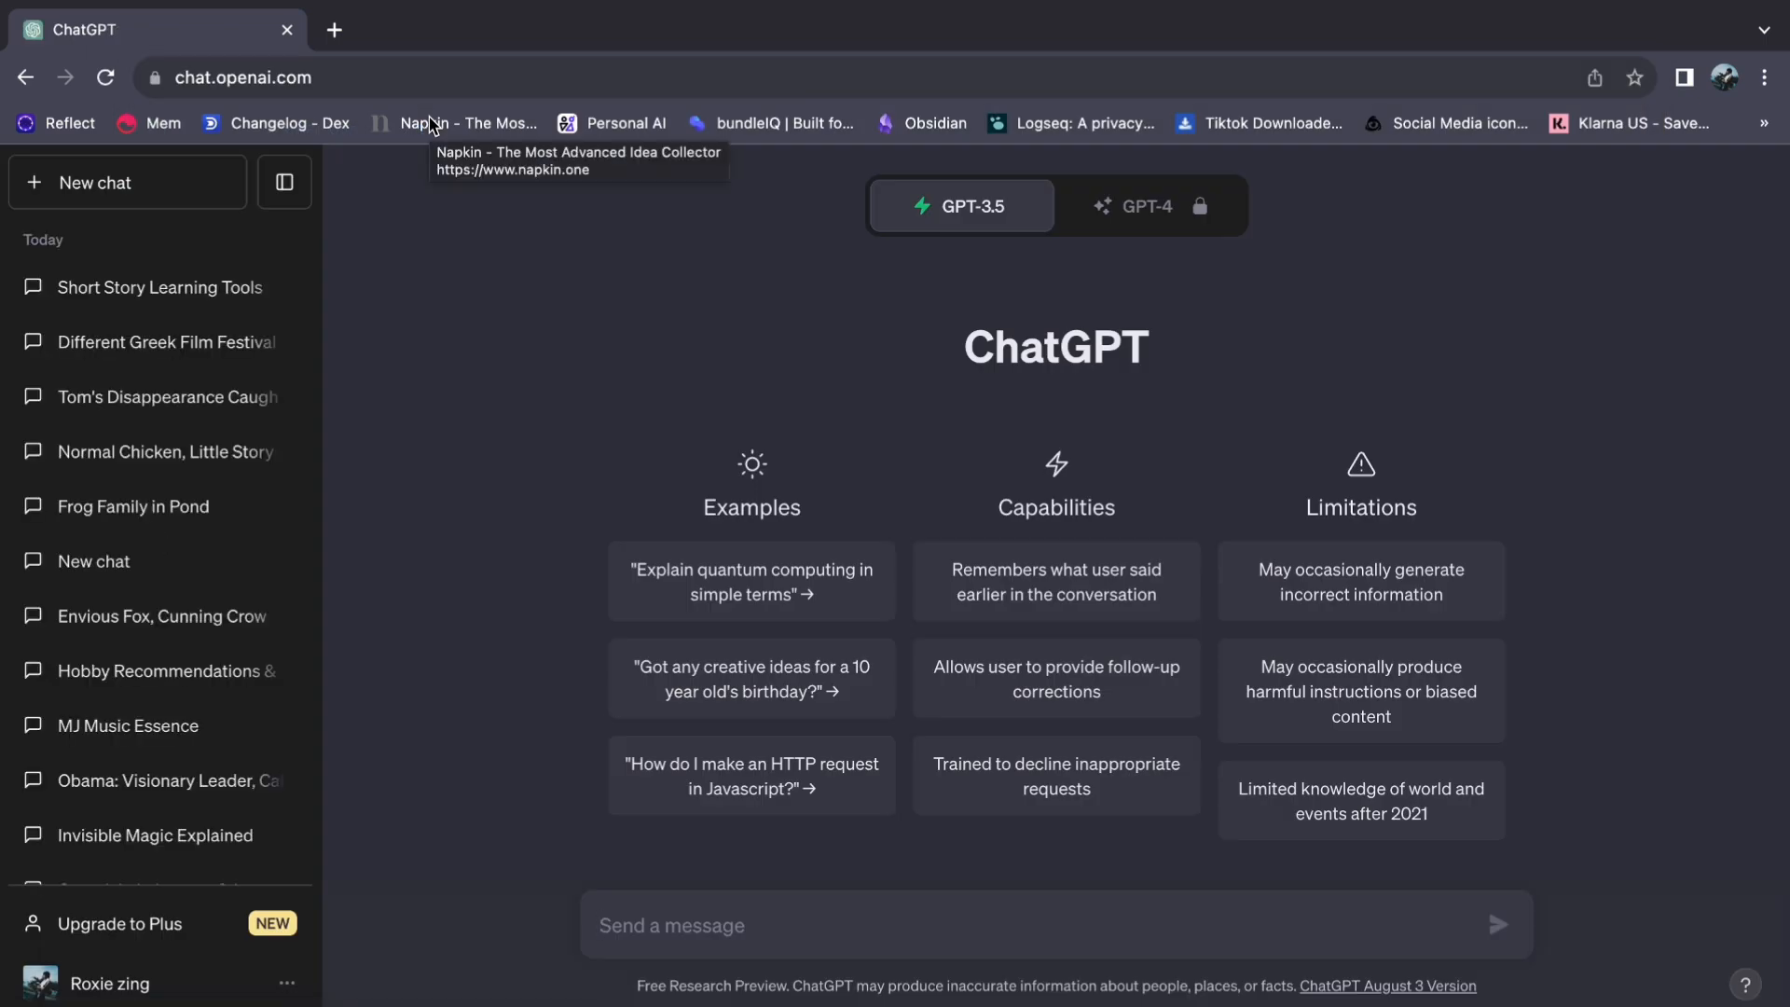
pyautogui.moveTo(717, 940)
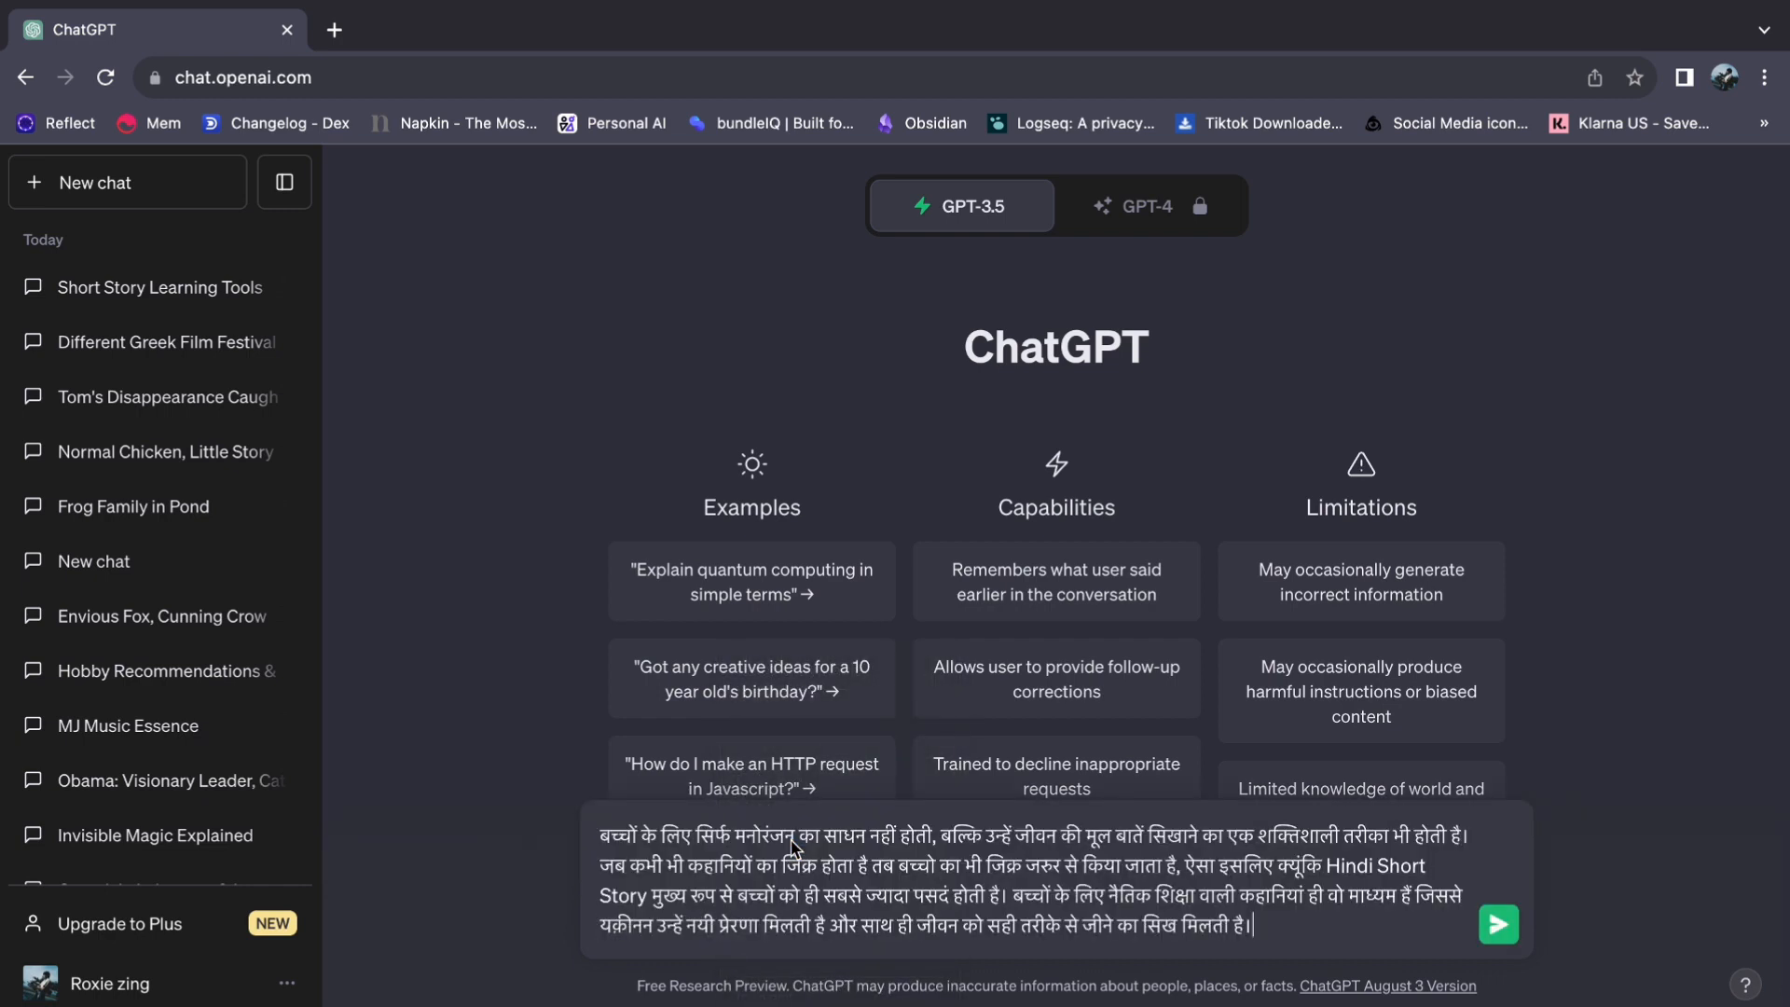
# Step: Add 'Translate this in English' after the Hindi paragraph and send the request
pyautogui.write('Tran')
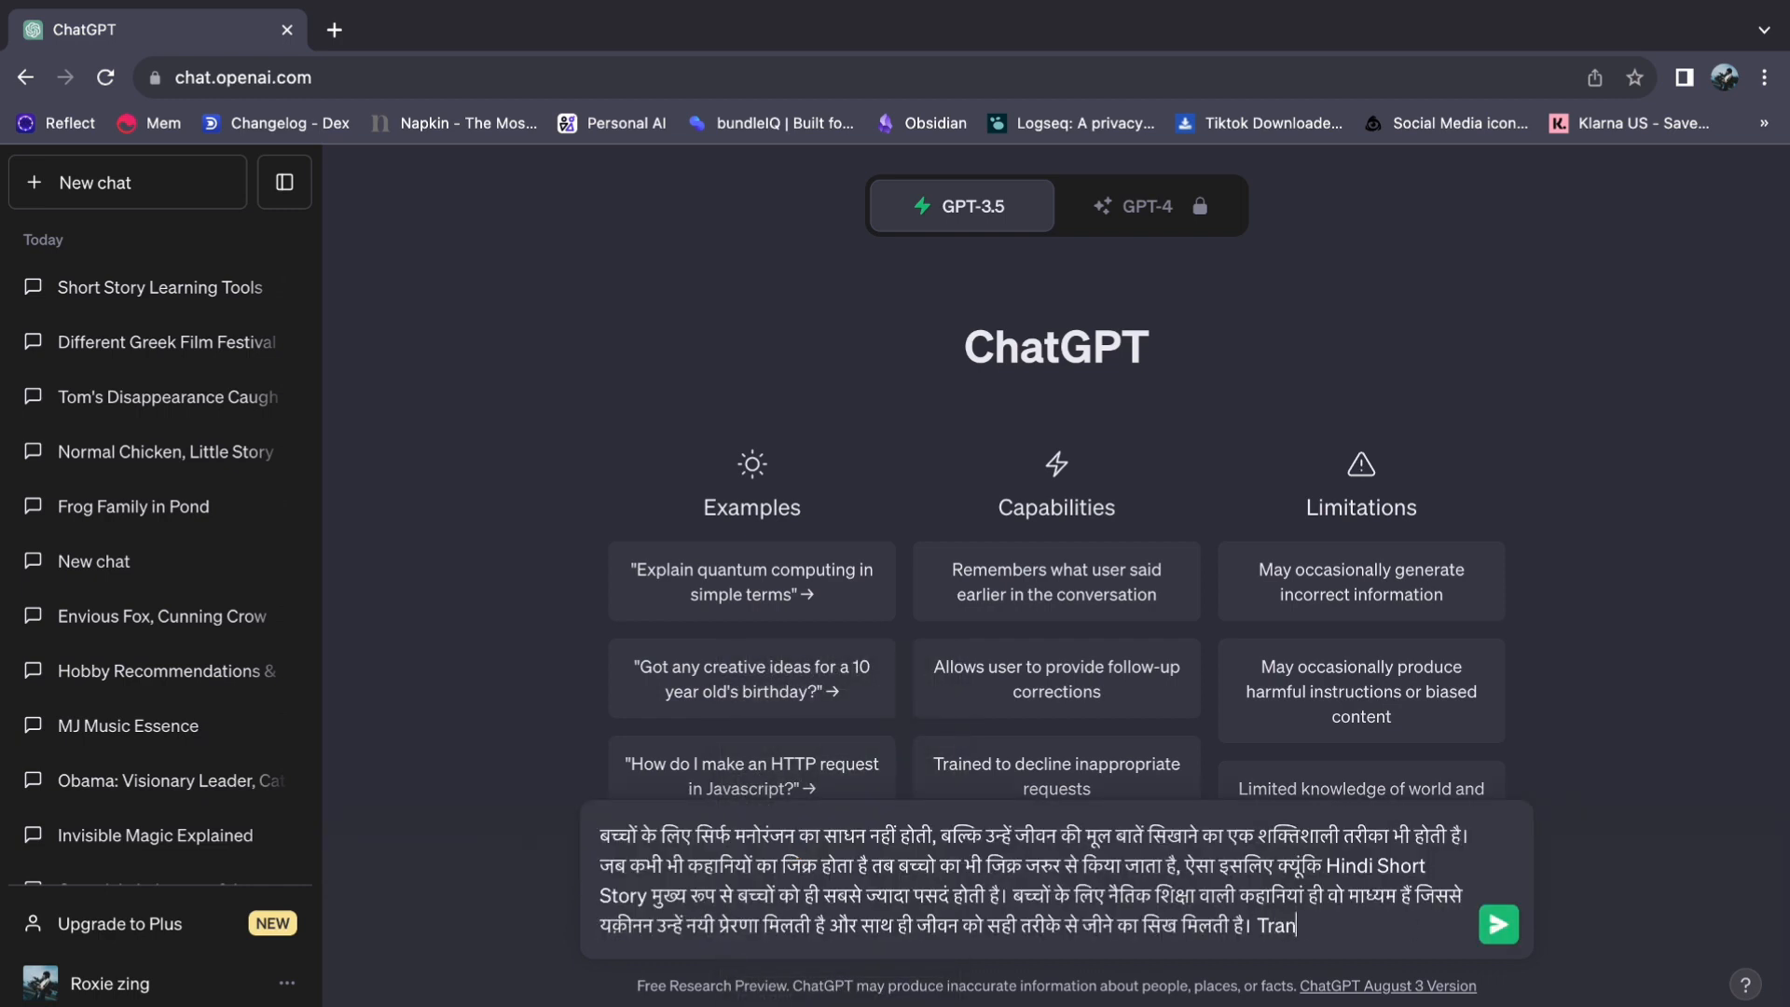
pyautogui.write('slate this in English')
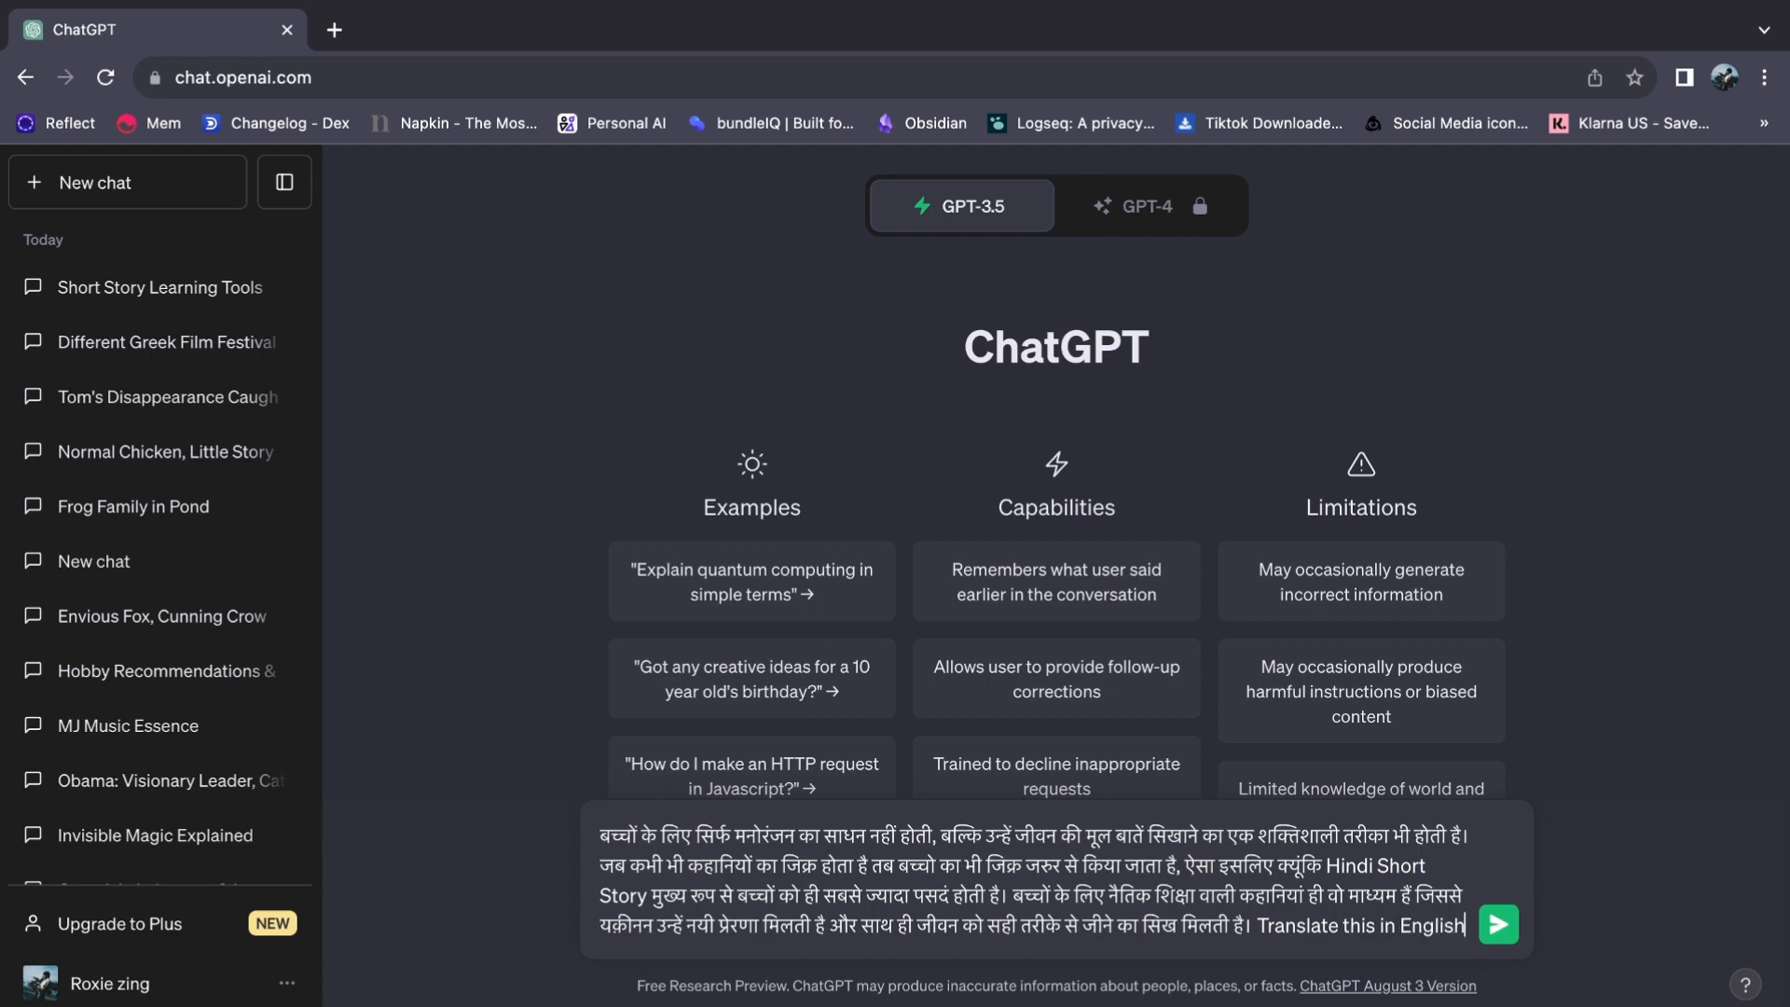
pyautogui.click(1499, 925)
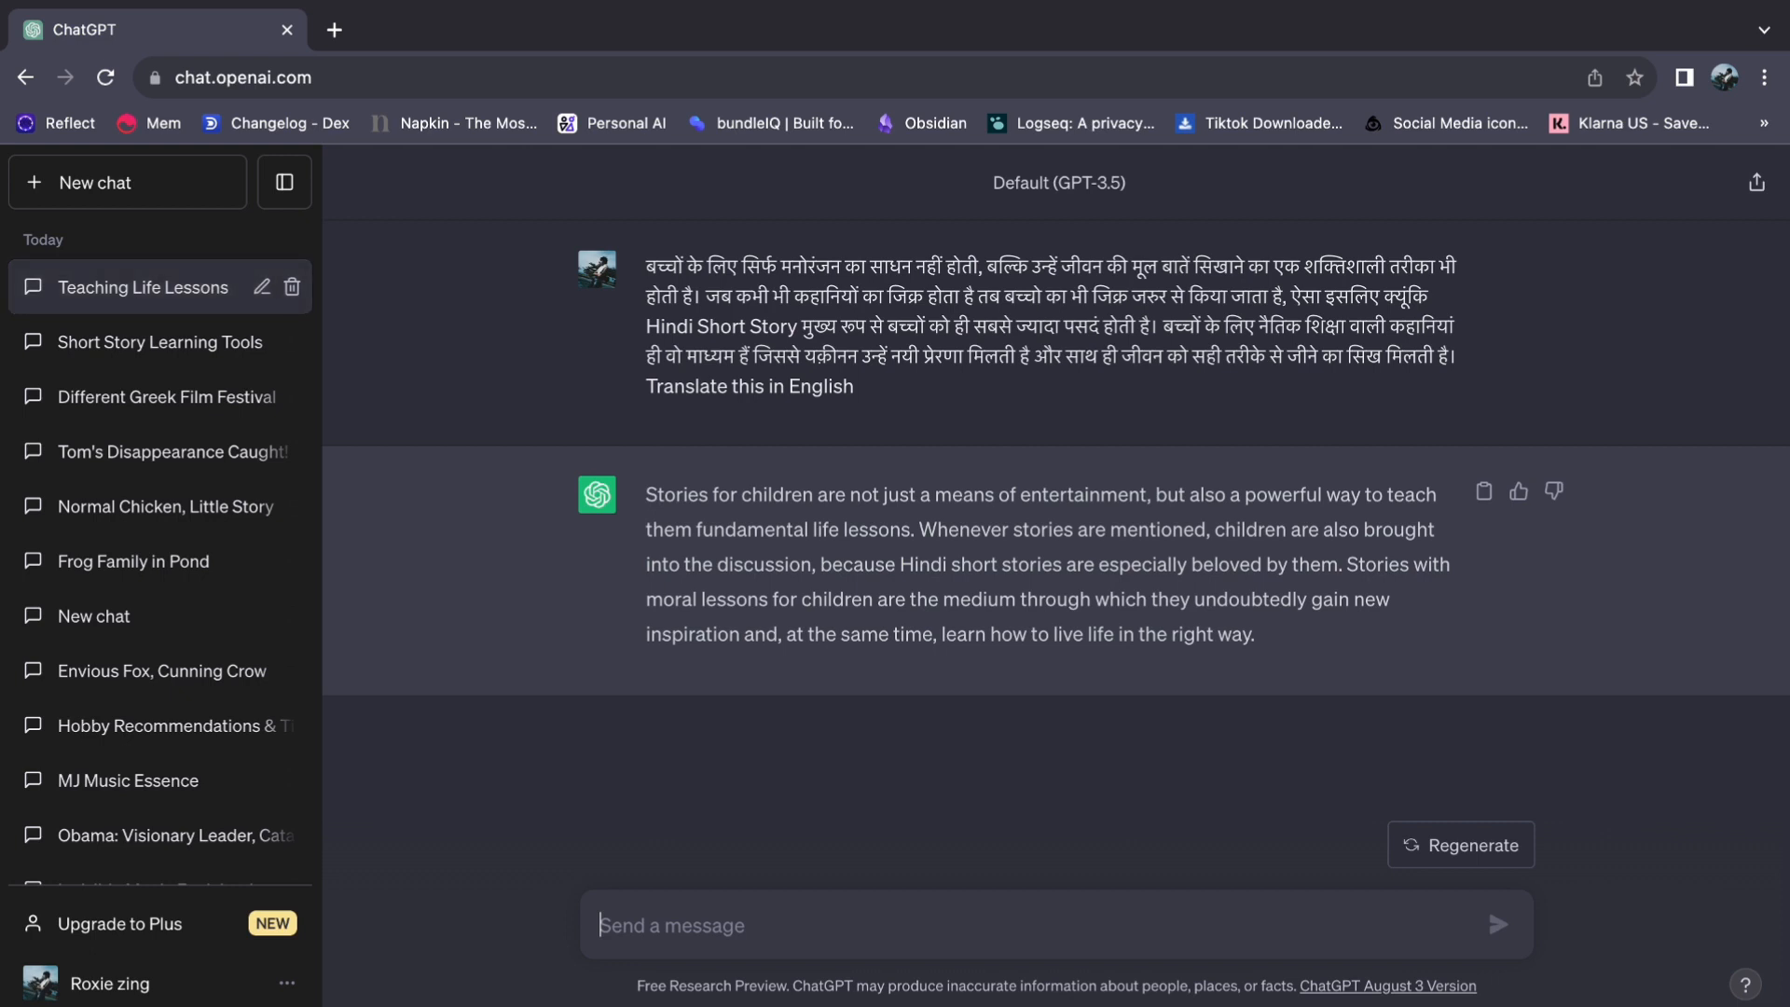
pyautogui.moveTo(346, 658)
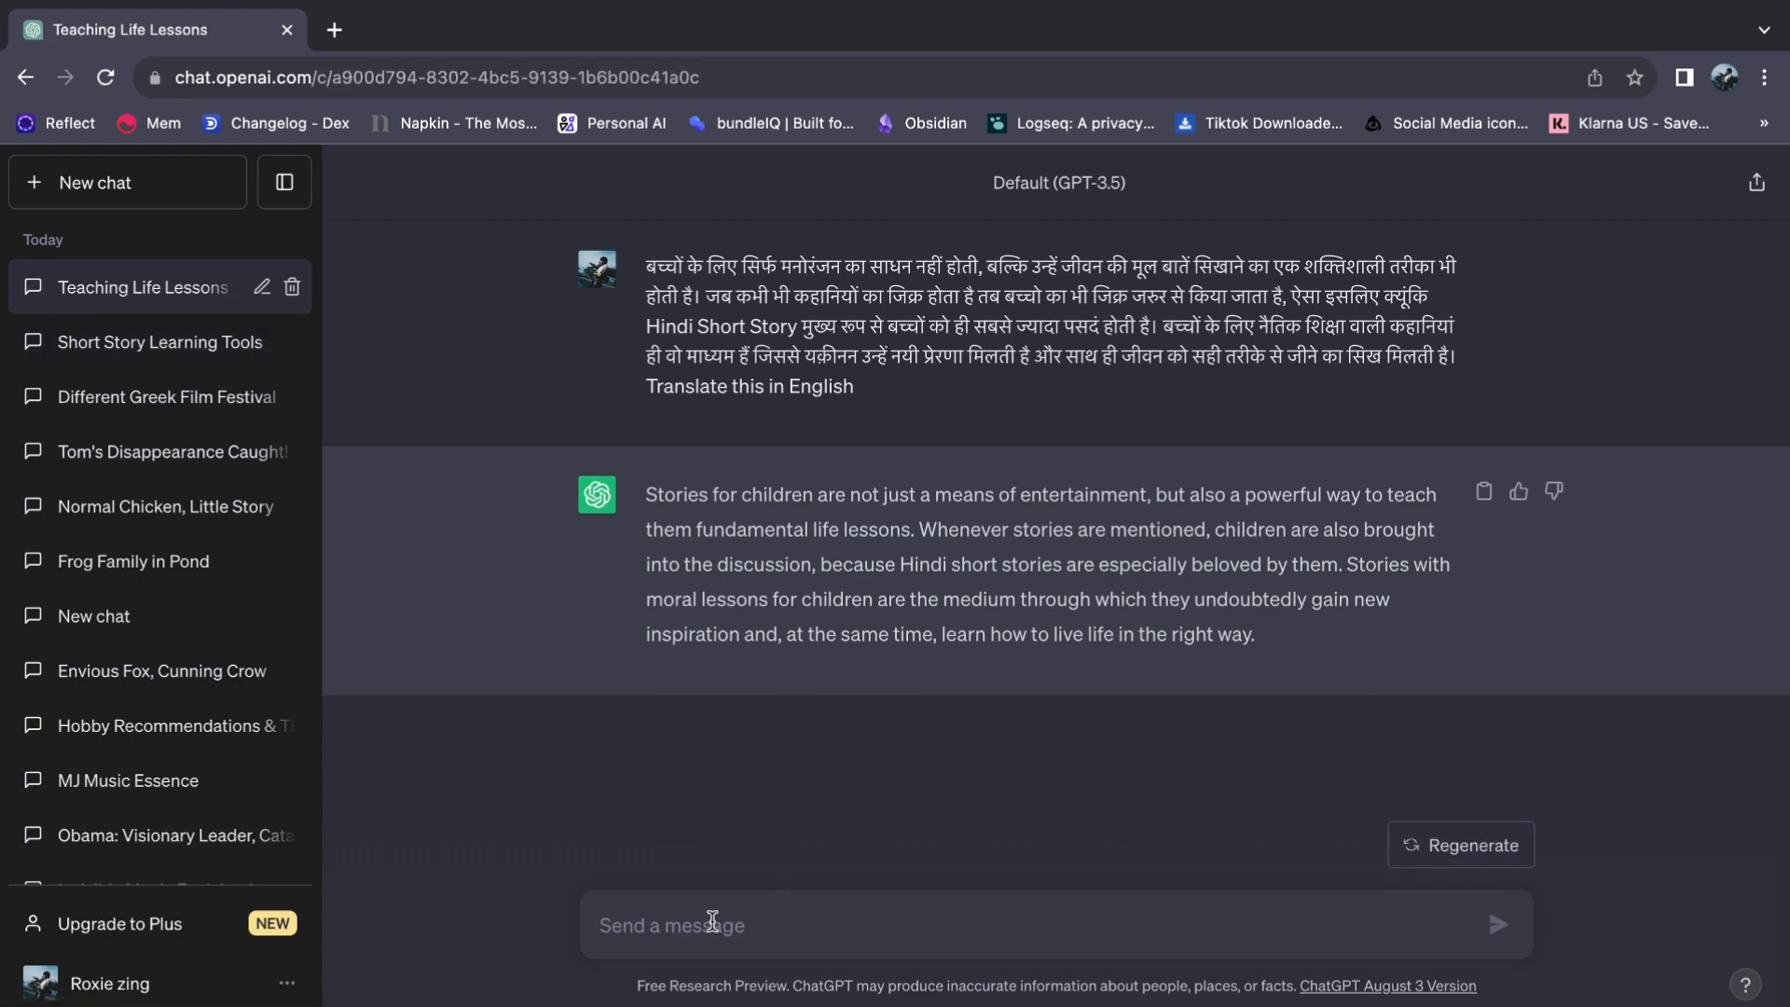
pyautogui.moveTo(698, 967)
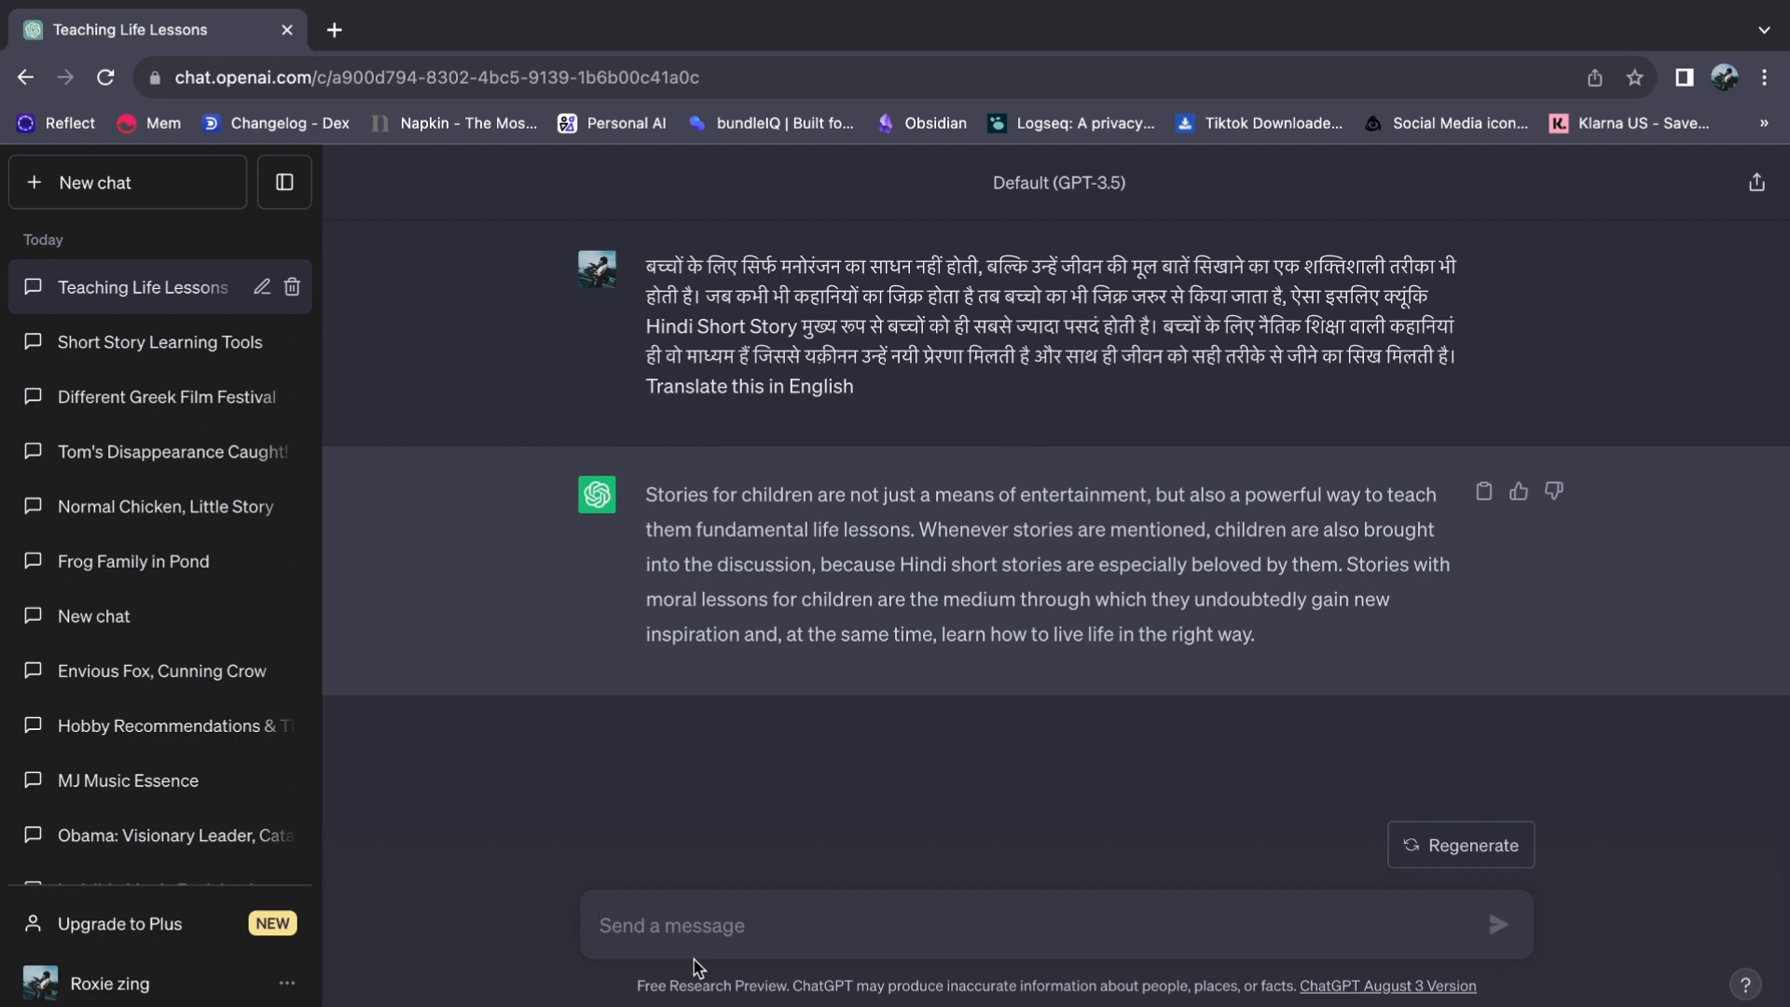
# Step: Send 'Translate this to hindi :' with the English sentence, stray quote removed
pyautogui.write('Transla')
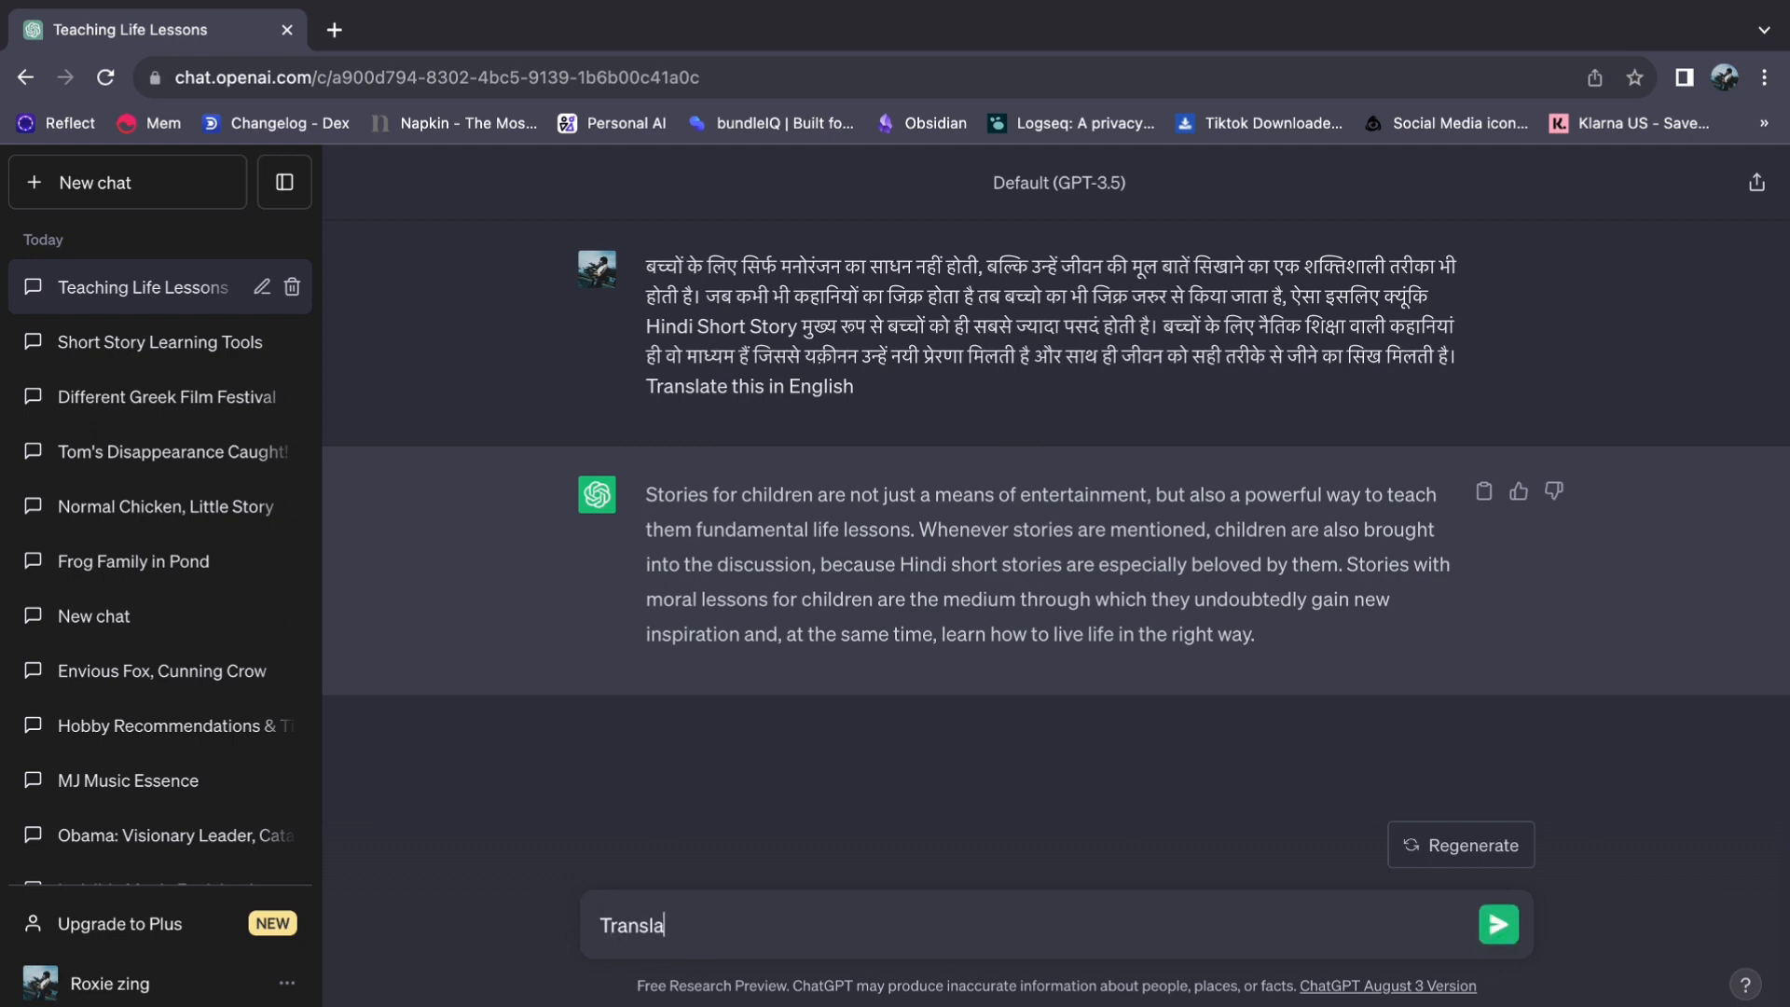
pyautogui.write('te this to')
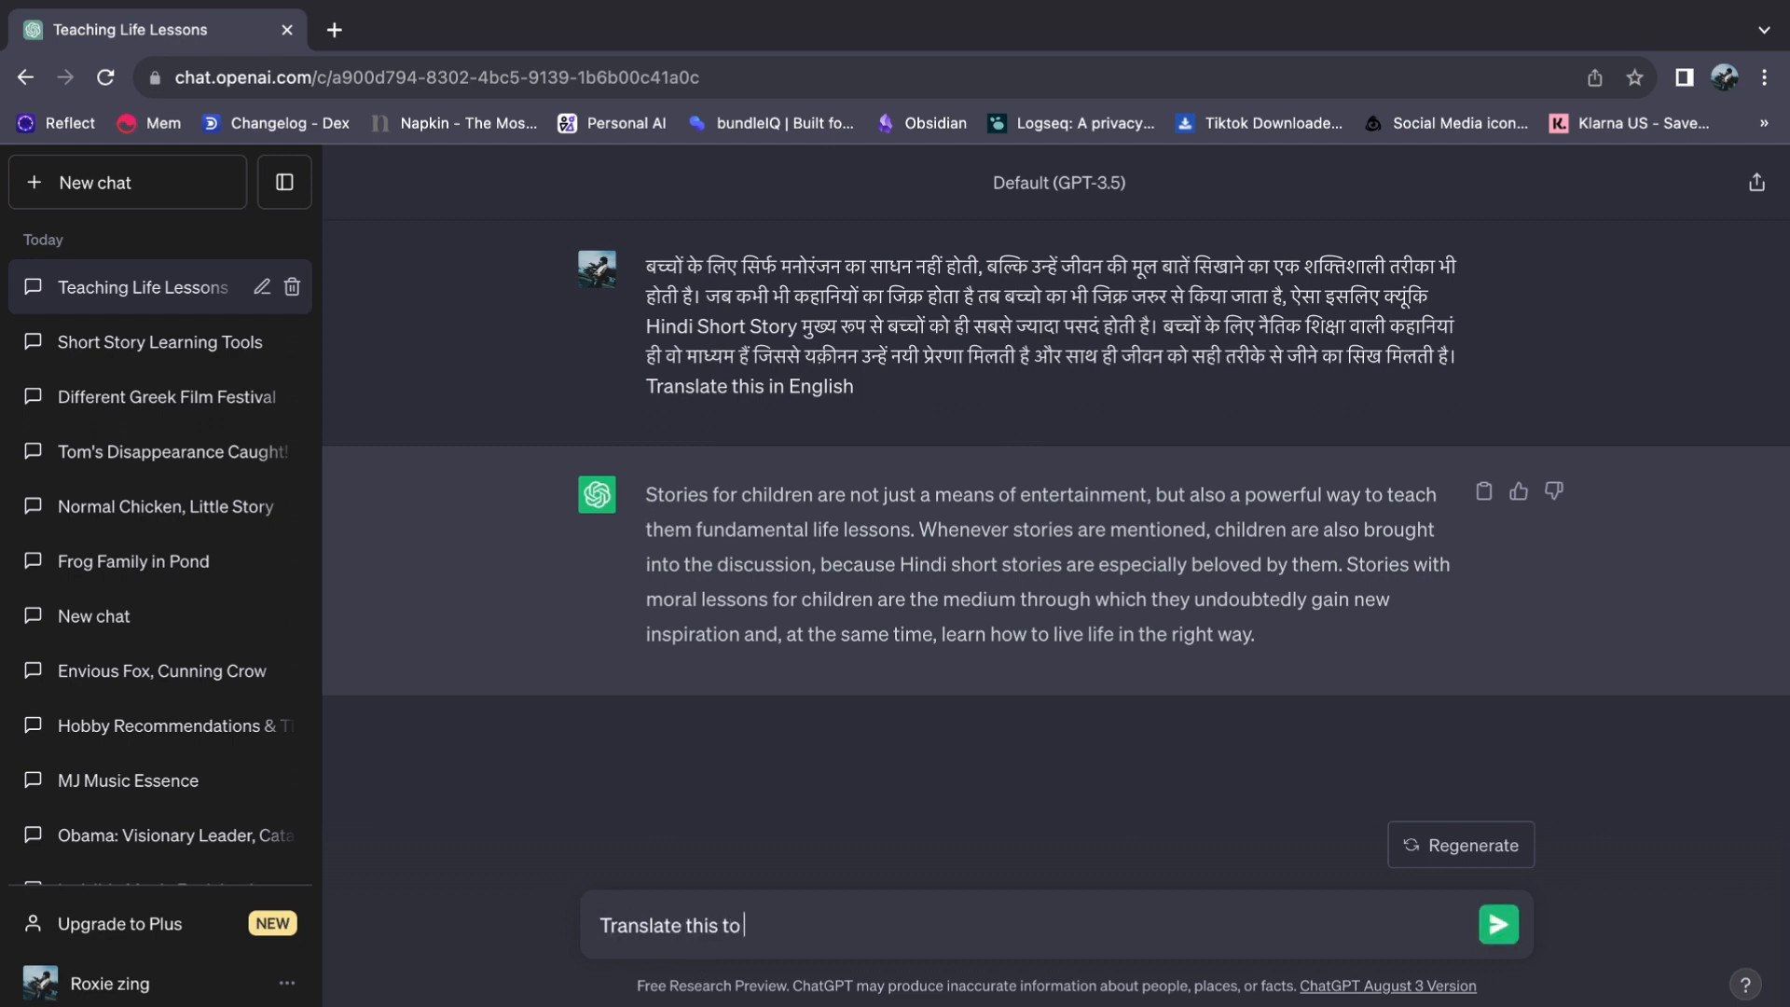
pyautogui.write('hindi :')
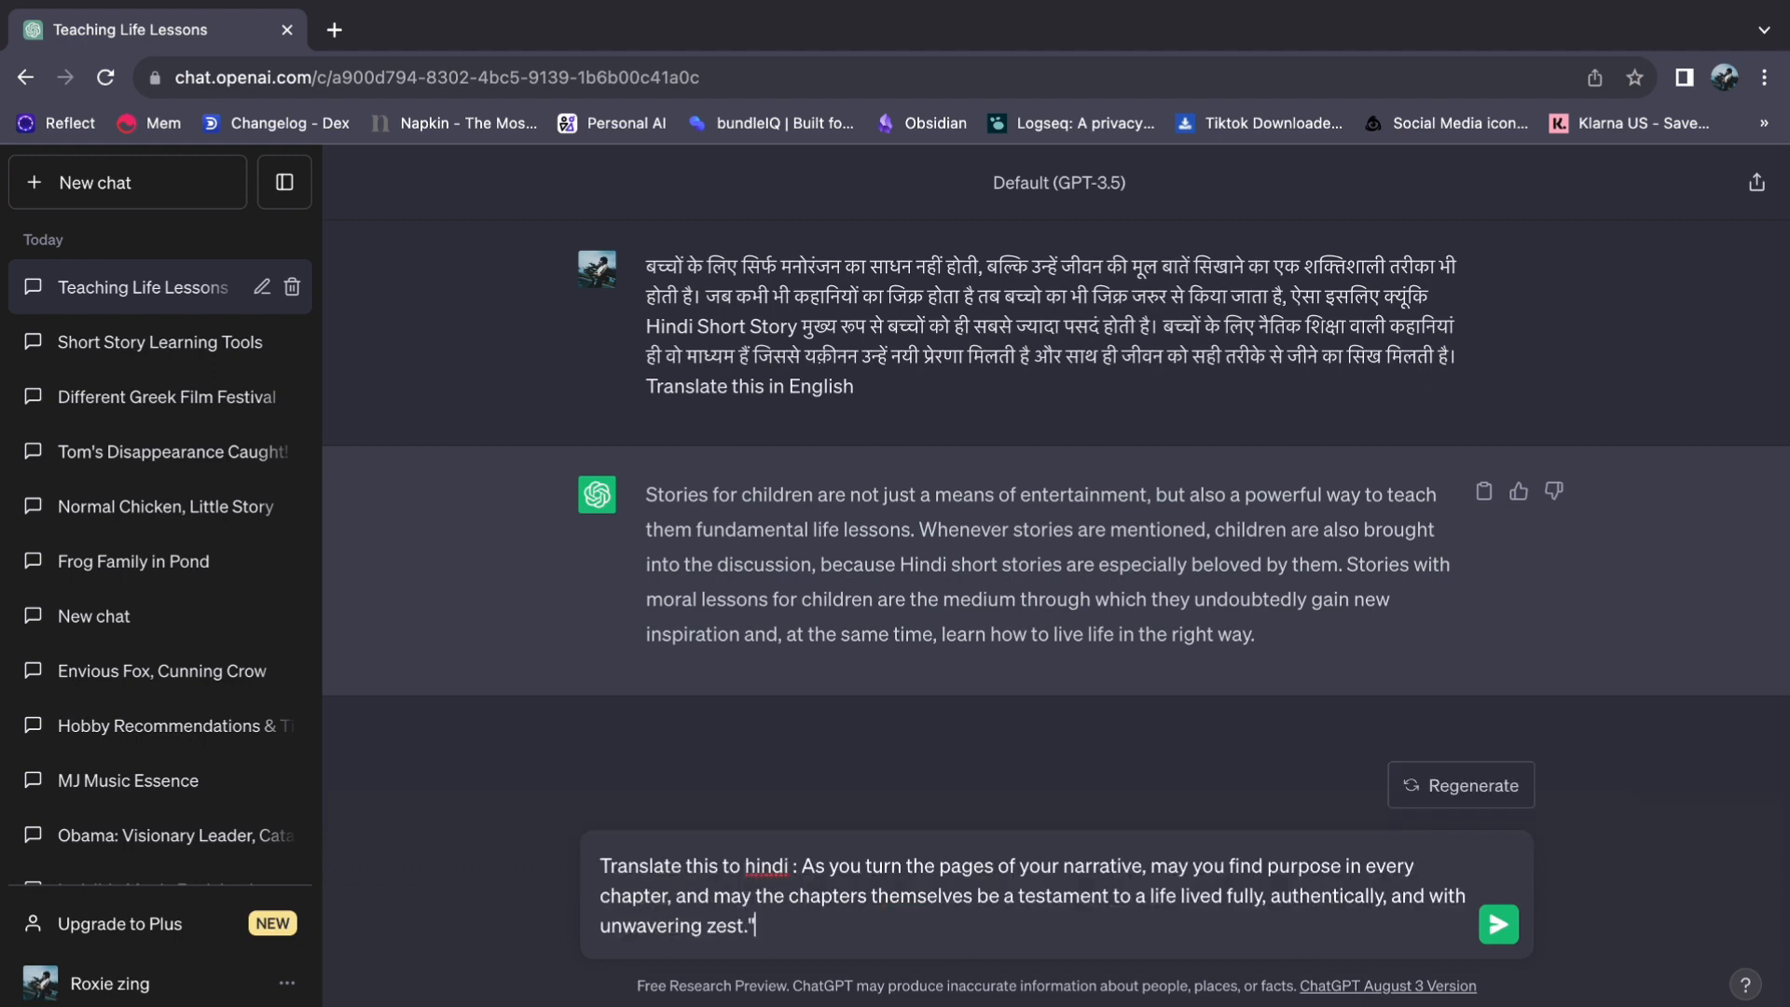
pyautogui.press('Backspace')
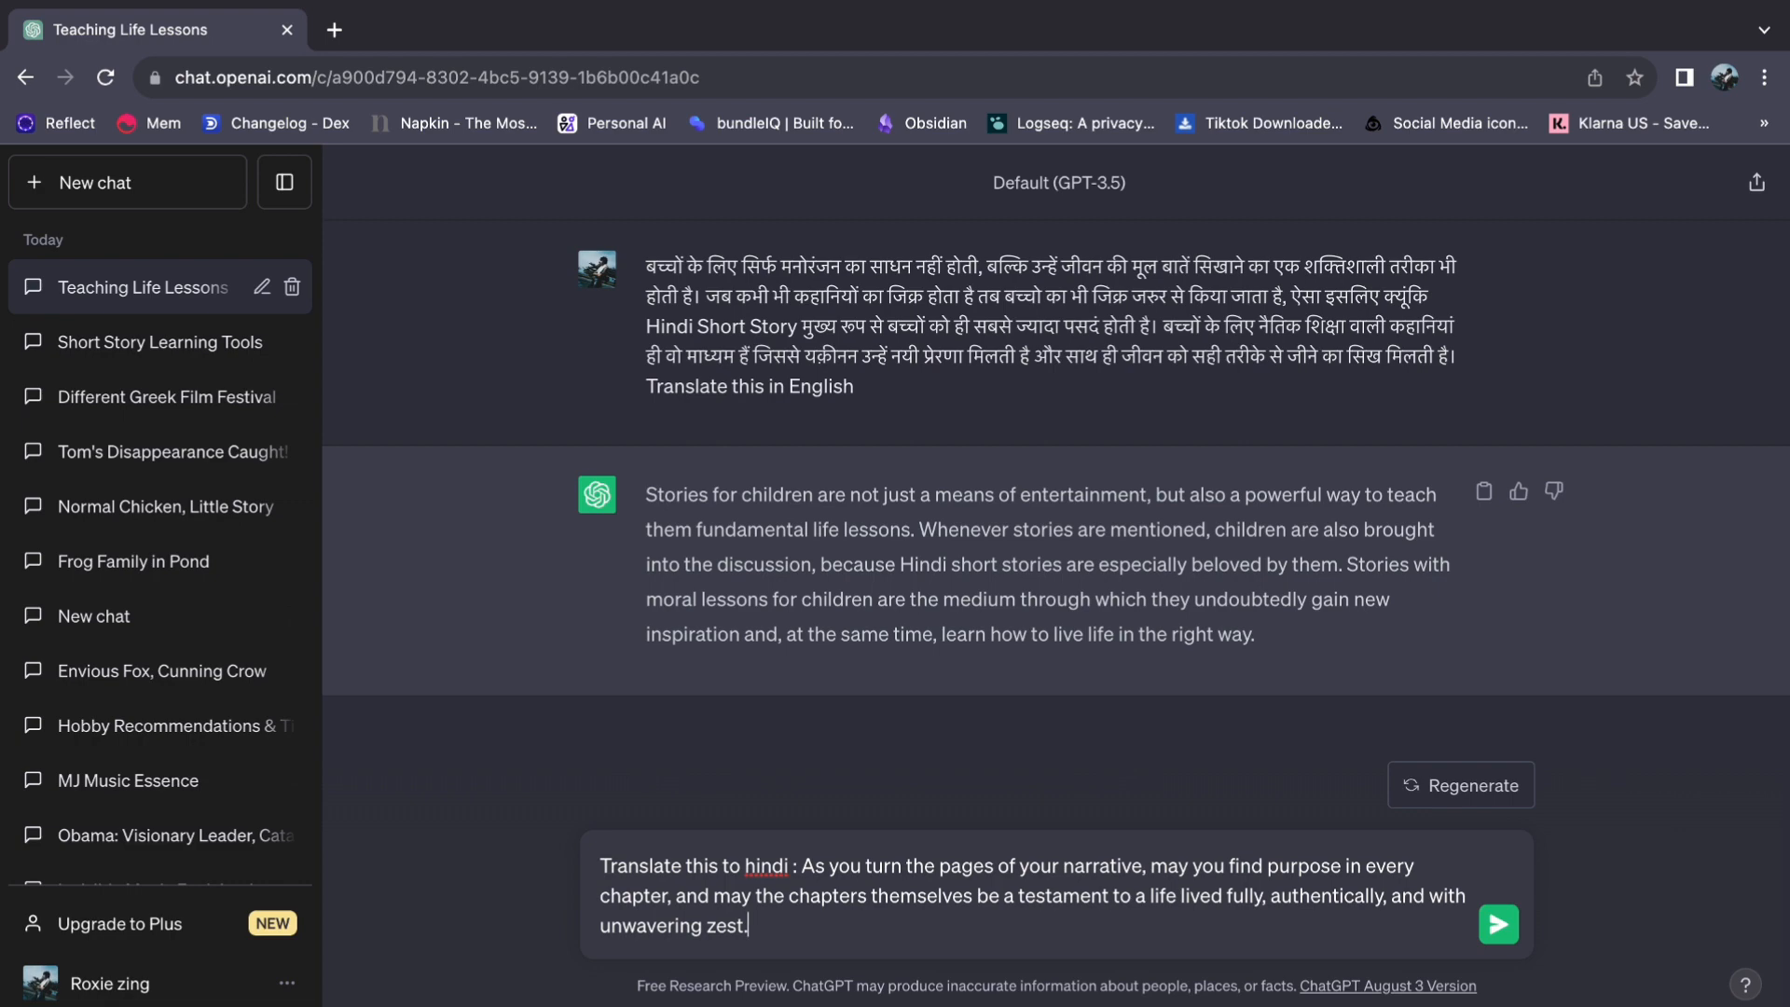
pyautogui.click(1497, 923)
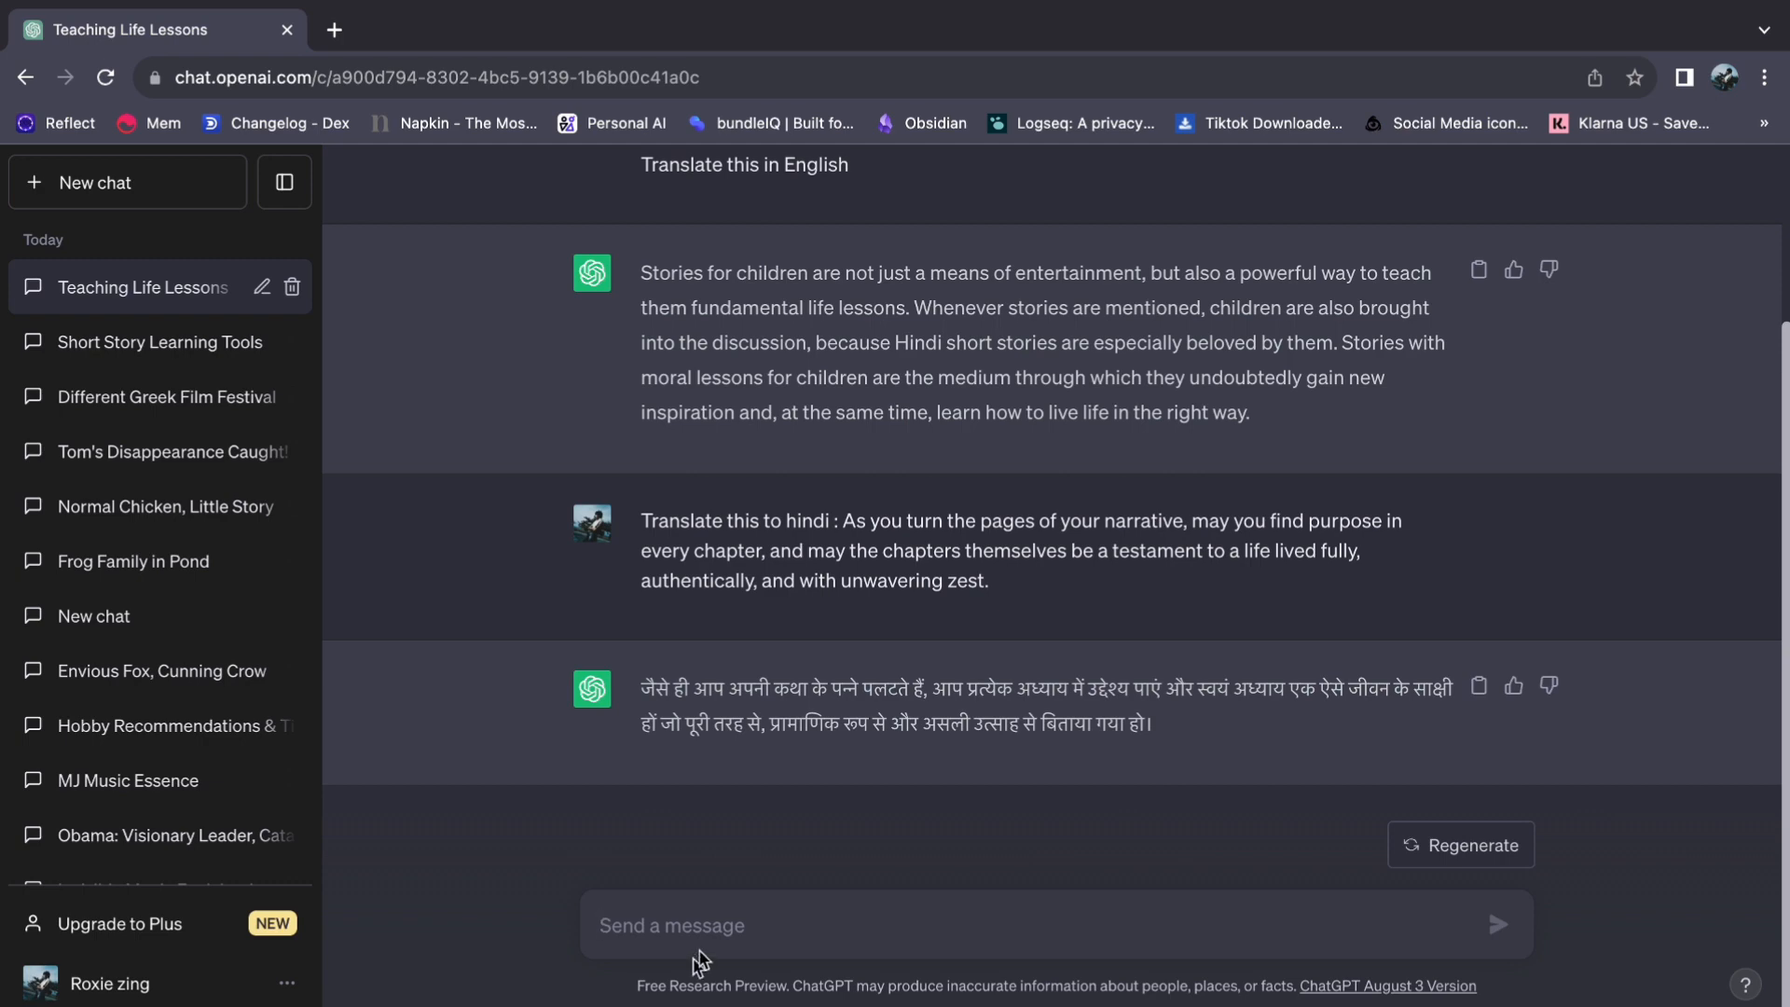
pyautogui.scroll(3)
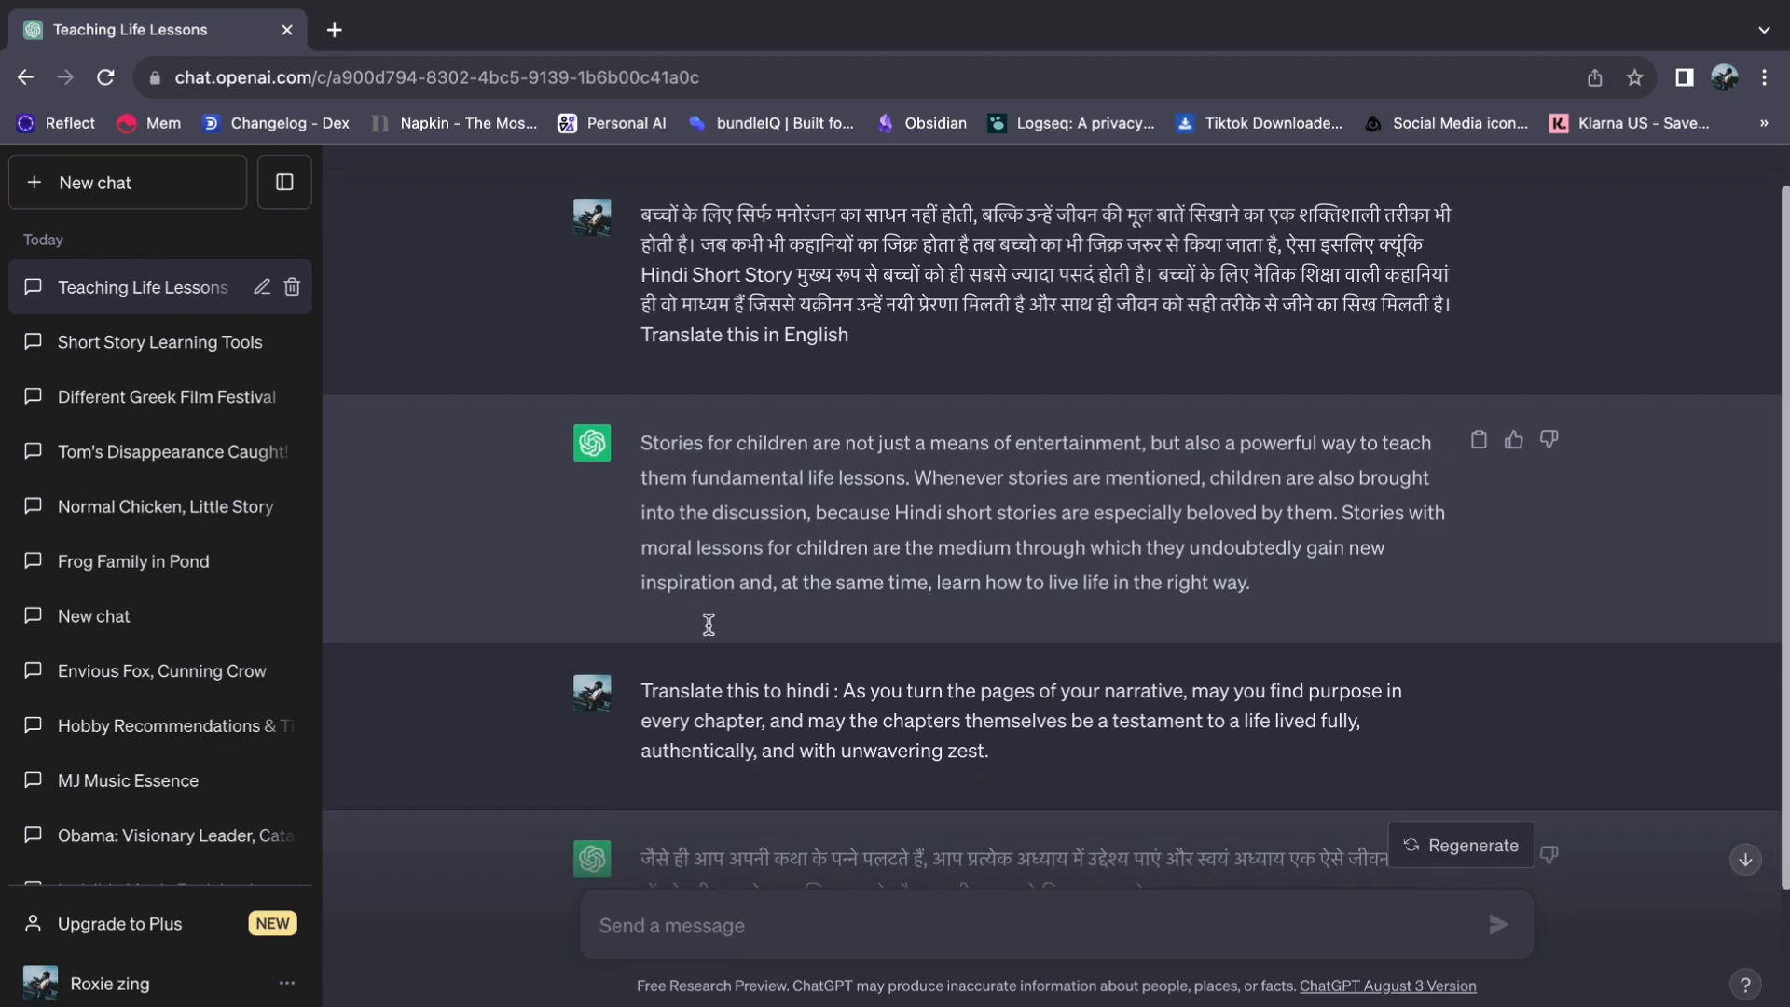
pyautogui.scroll(3)
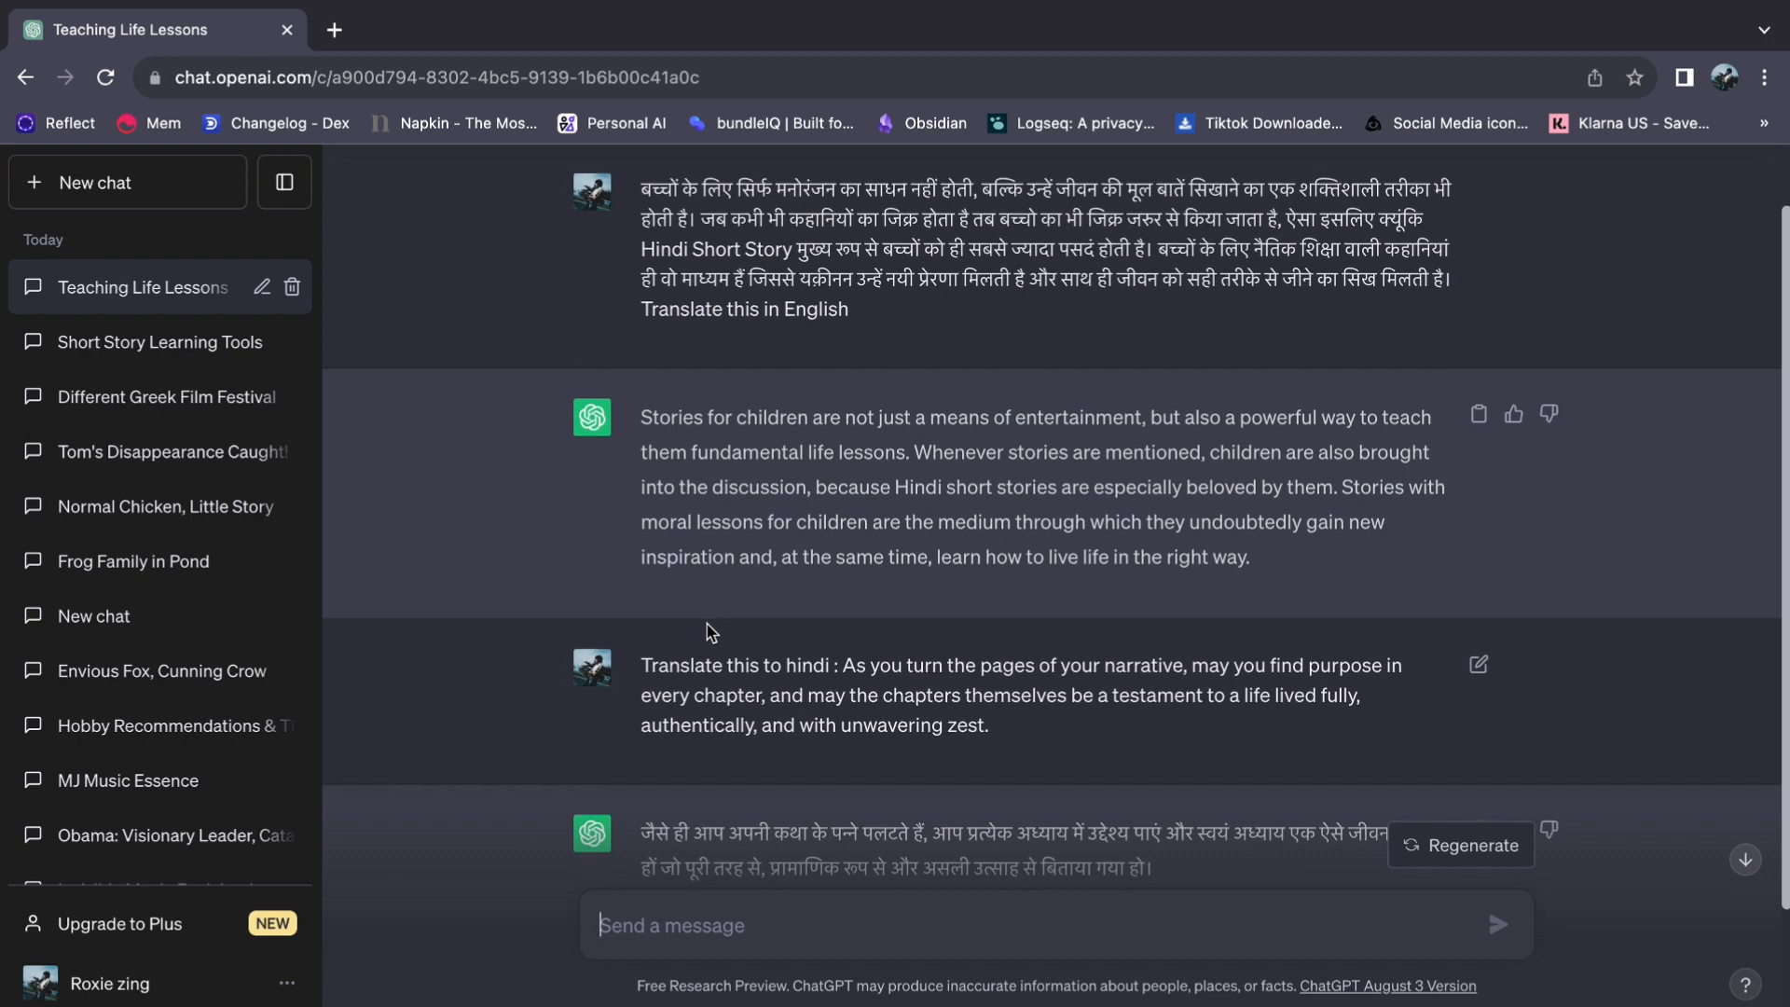